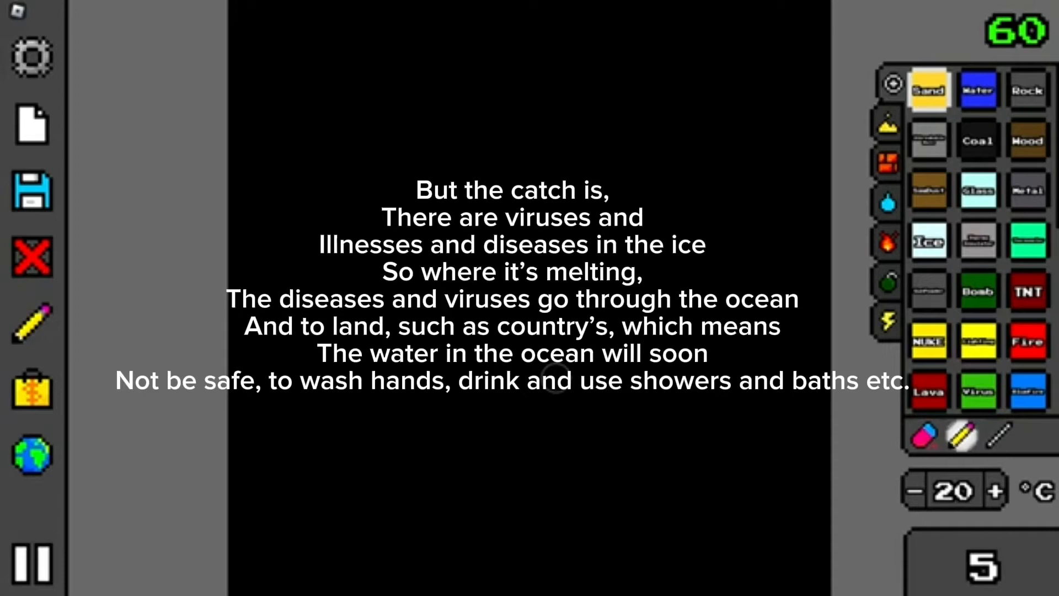
Choose Water from the palette and lay a thick water layer along the sandbox floor
left_click(978, 89)
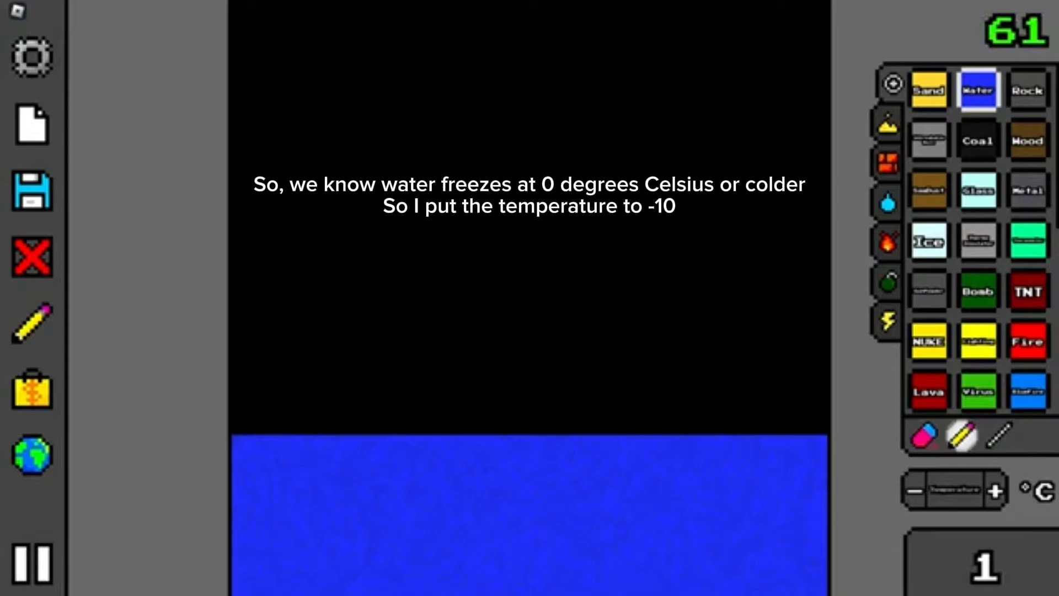
Lower the temperature to -10 °C so the water layer freezes into ice
left_click(914, 490)
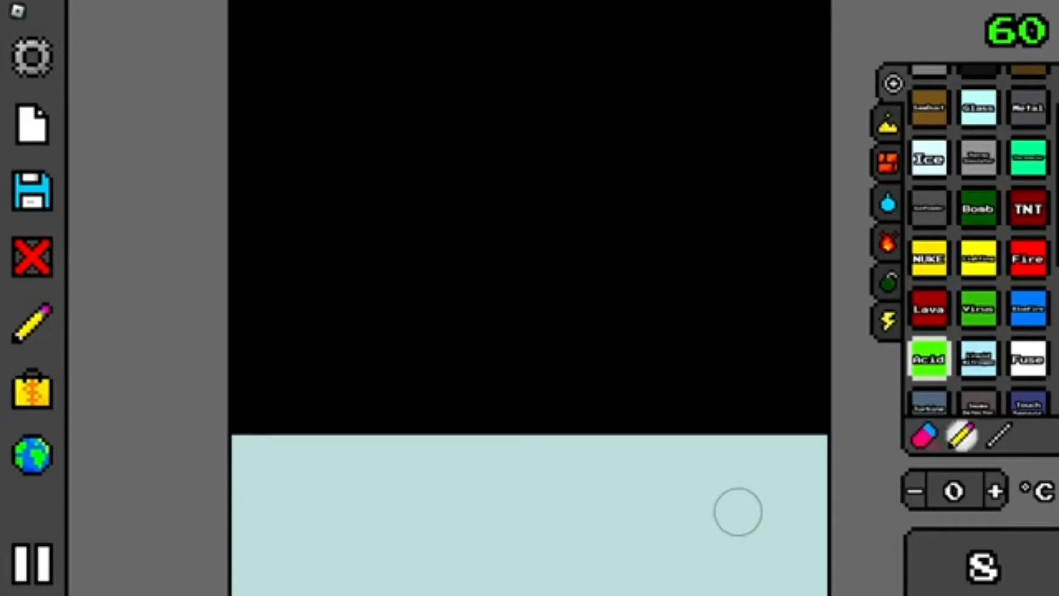
Drop two blobs of green acid into the frozen ice layer
left_click(736, 510)
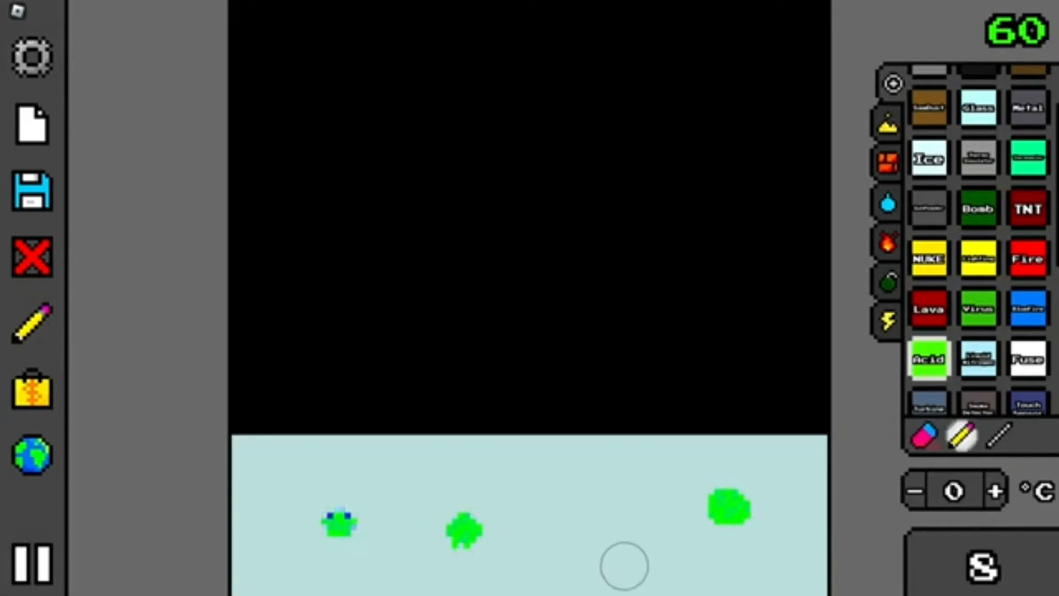
left_click(569, 482)
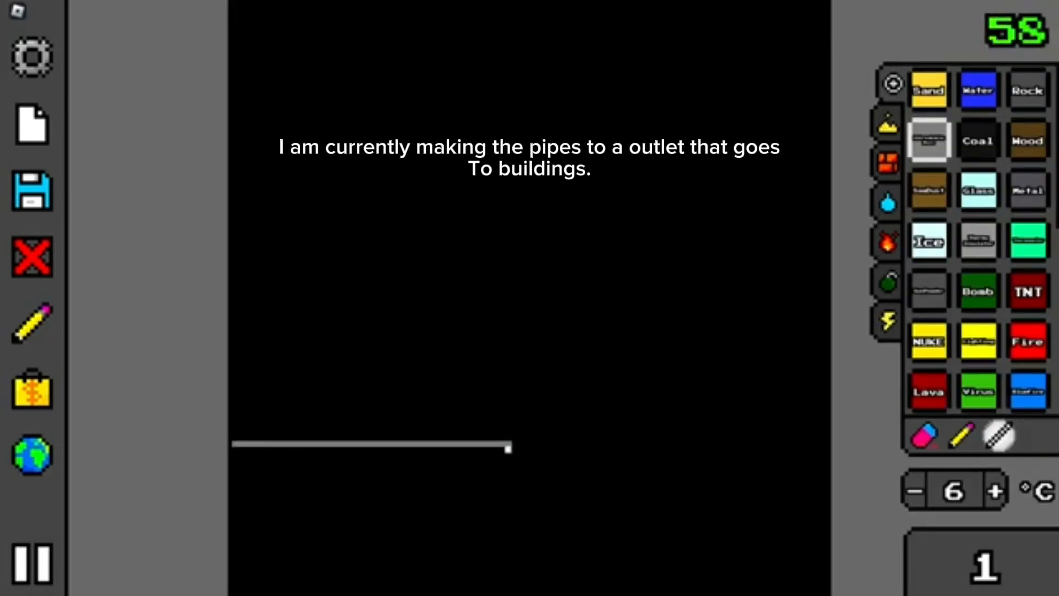
Drag a grey wall line downward to extend the pipe toward the outlet
left_click_drag(507, 447, 513, 525)
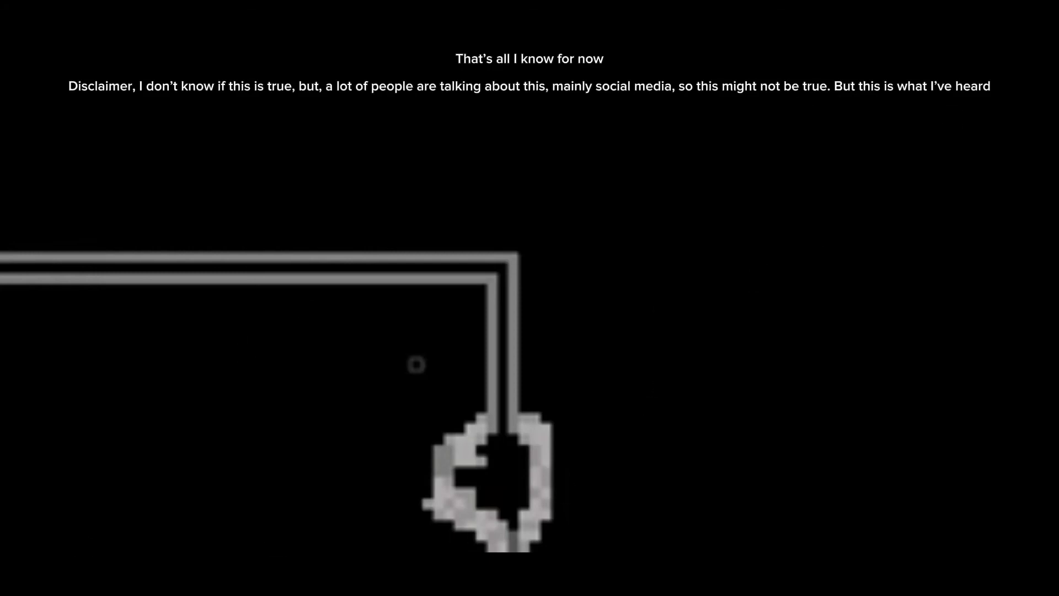
mouse_move(748, 385)
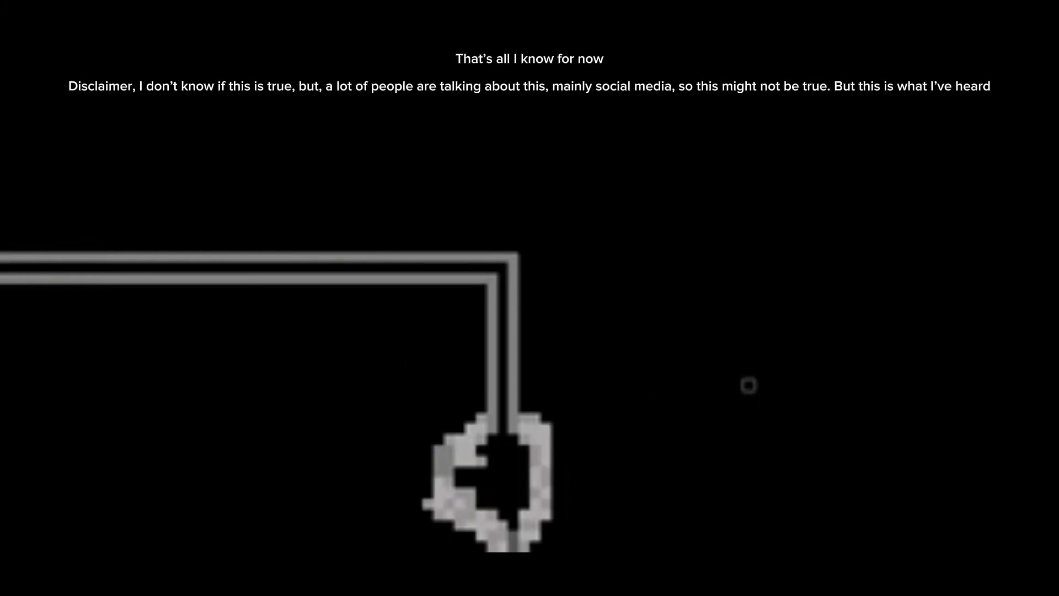